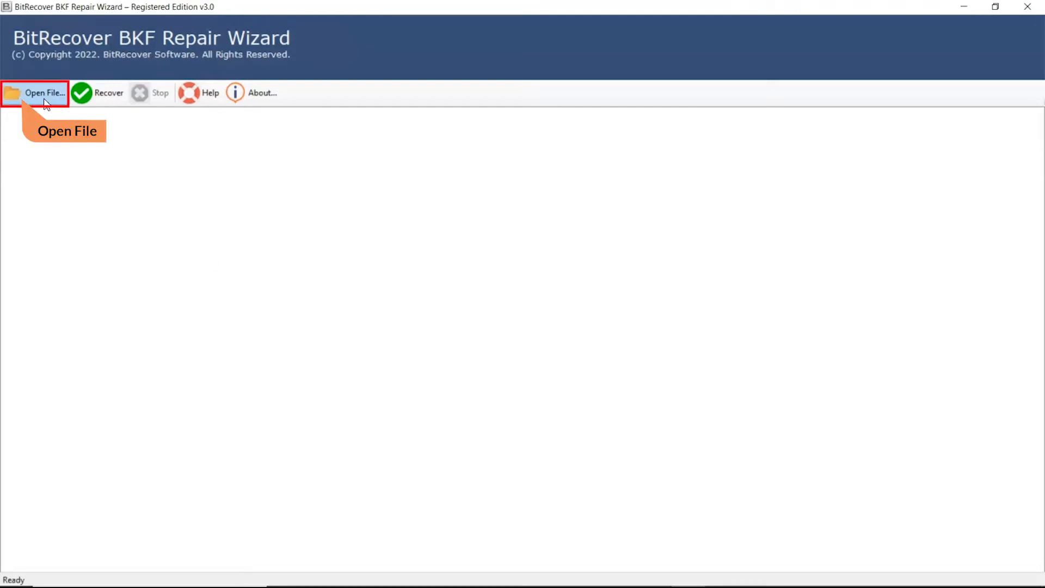
Load BKF file.bkf from E:\BKF Data via Open File.
left_click(39, 93)
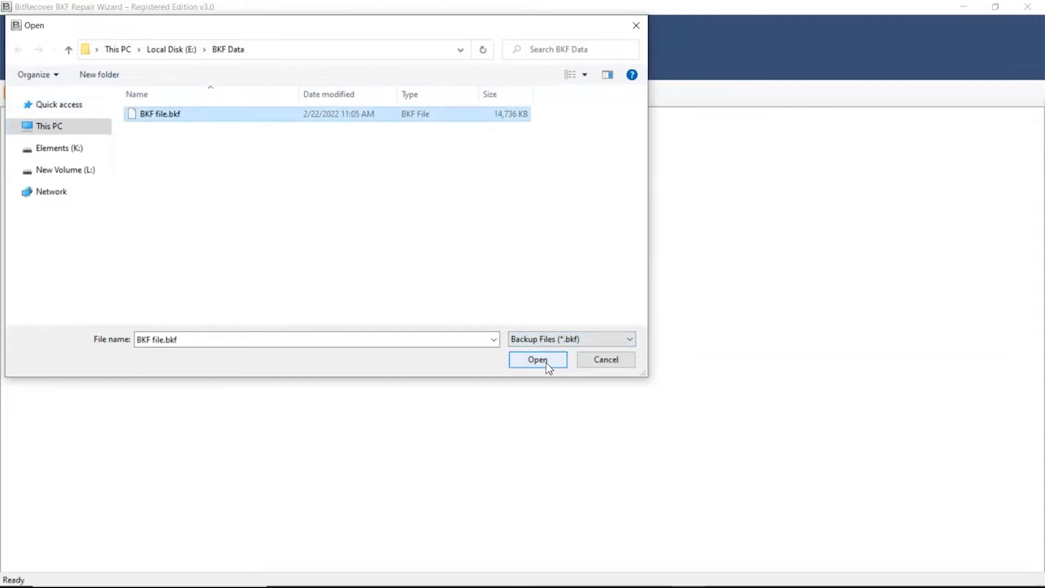
left_click(537, 360)
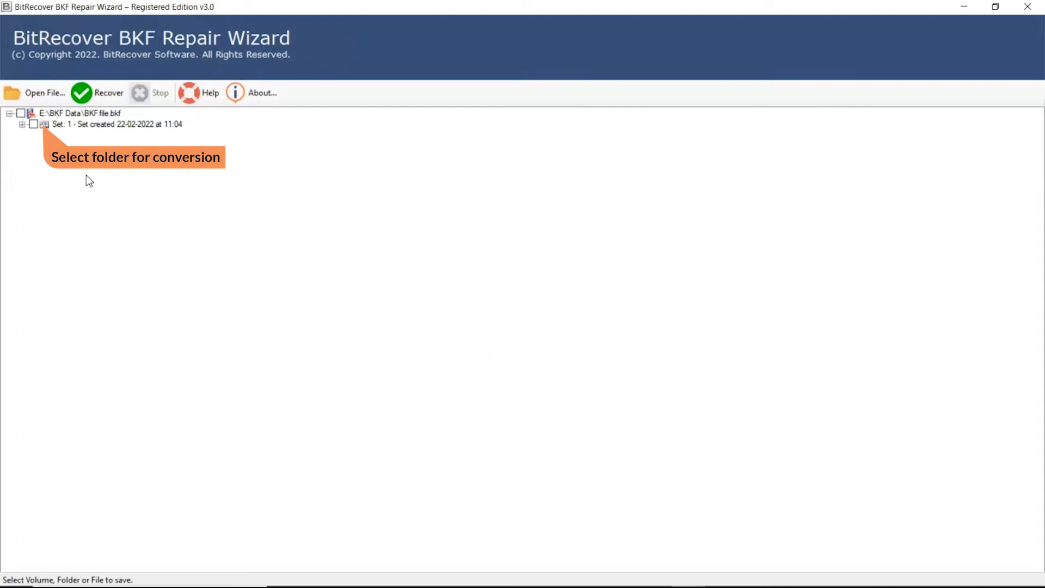
Expand Set 1 > C: > Users > HP > Desktop and tick My Data for recovery.
left_click(21, 124)
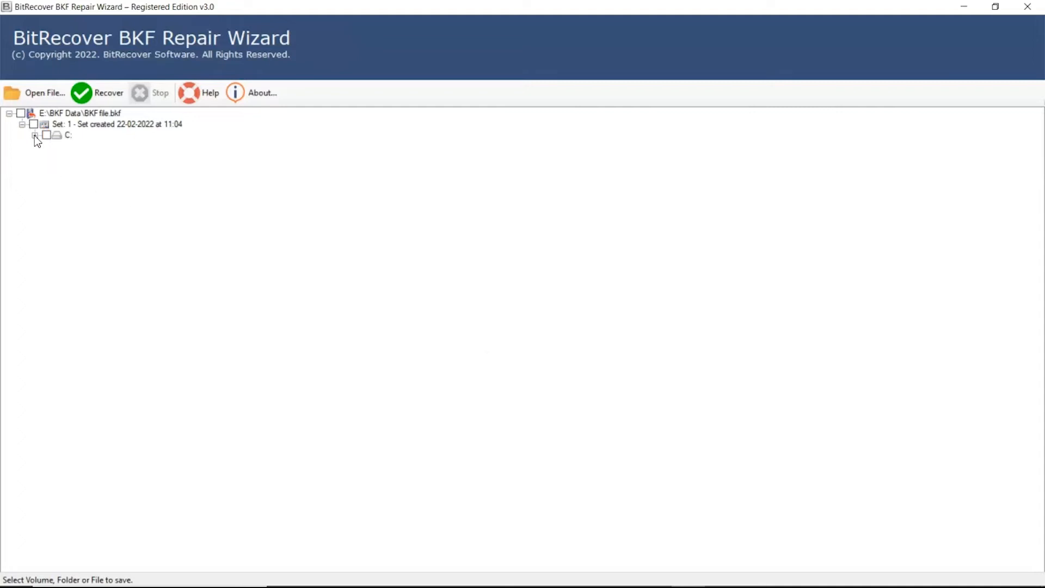
left_click(35, 134)
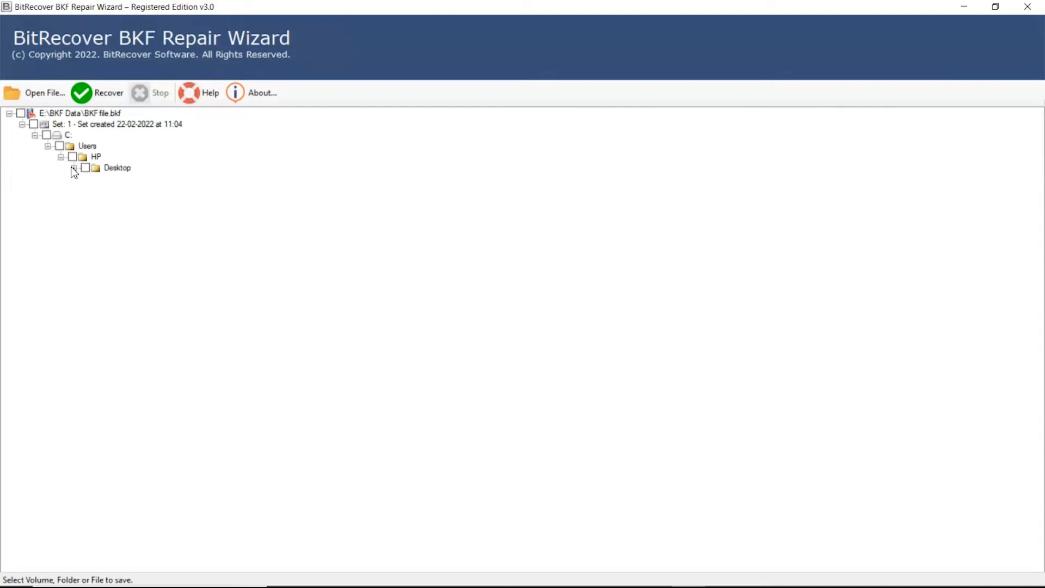
left_click(74, 167)
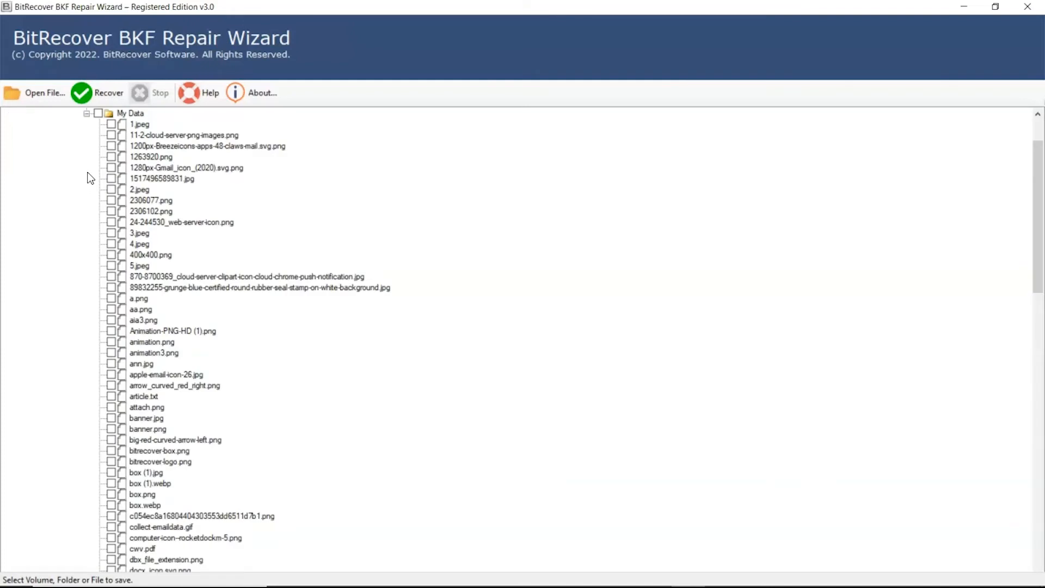
left_click(98, 113)
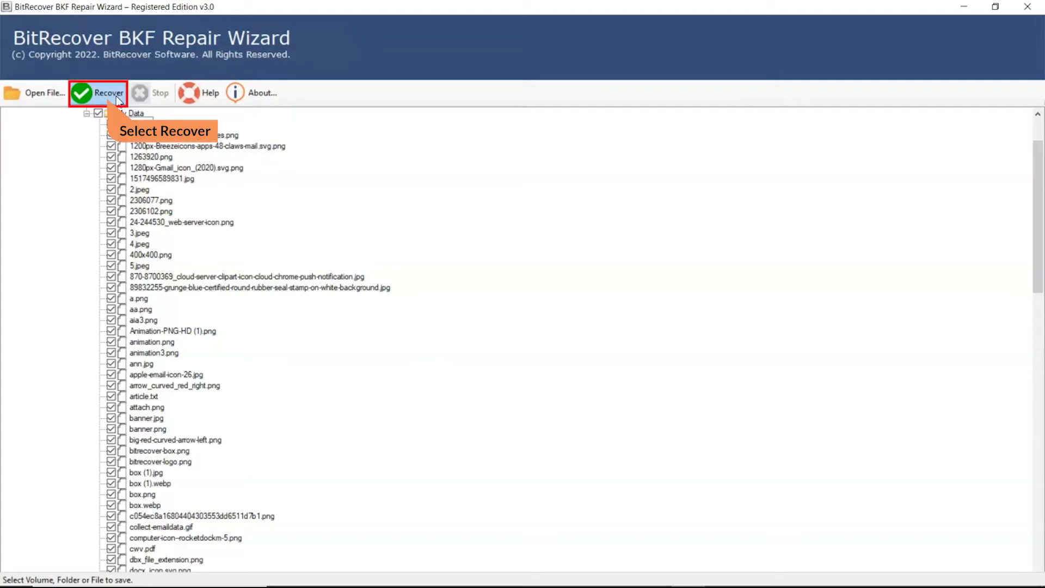
Recover the checked files into Desktop > Converted Data as the destination.
left_click(108, 93)
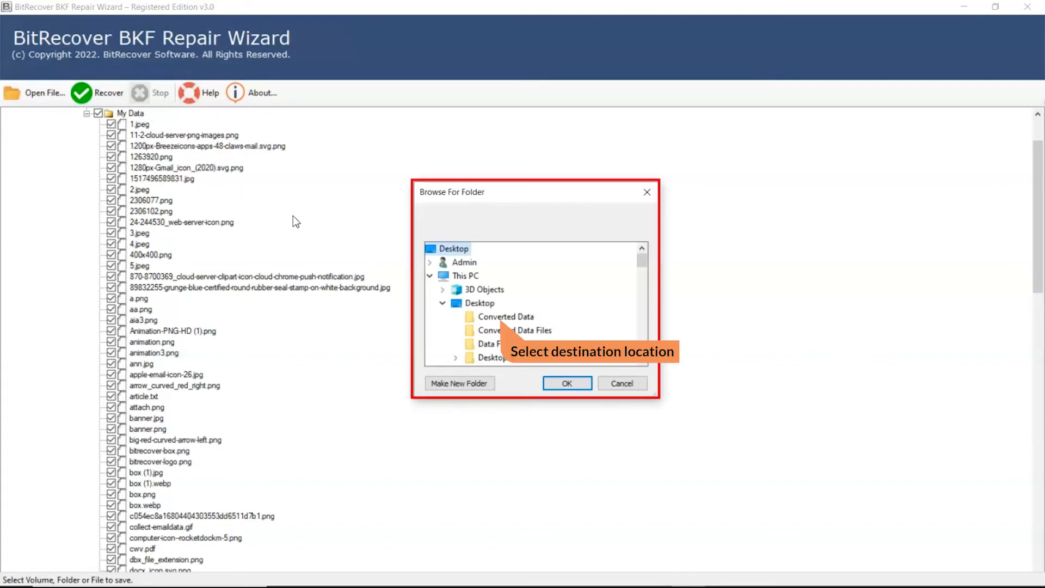
left_click(506, 316)
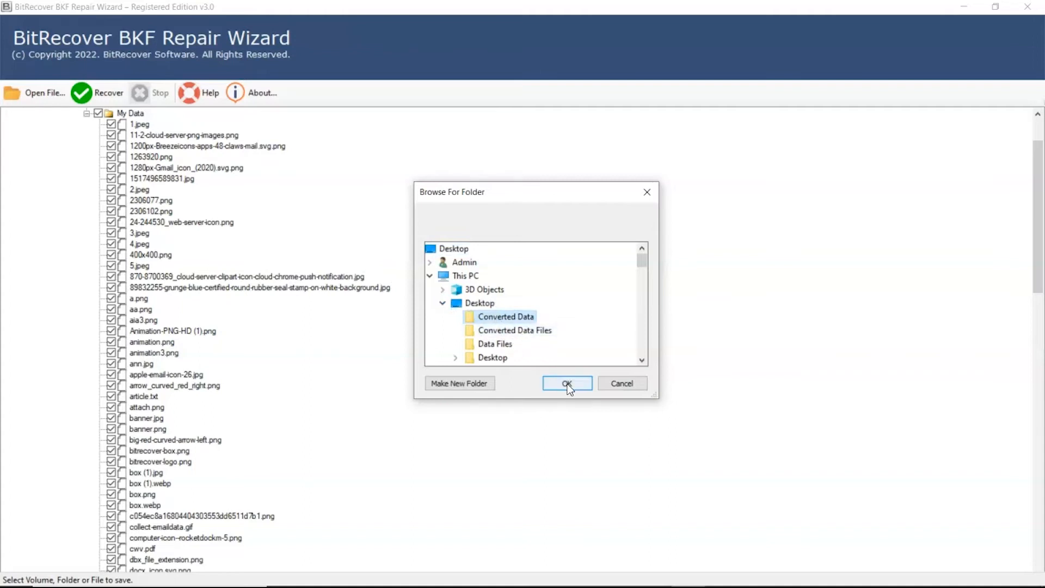
left_click(566, 384)
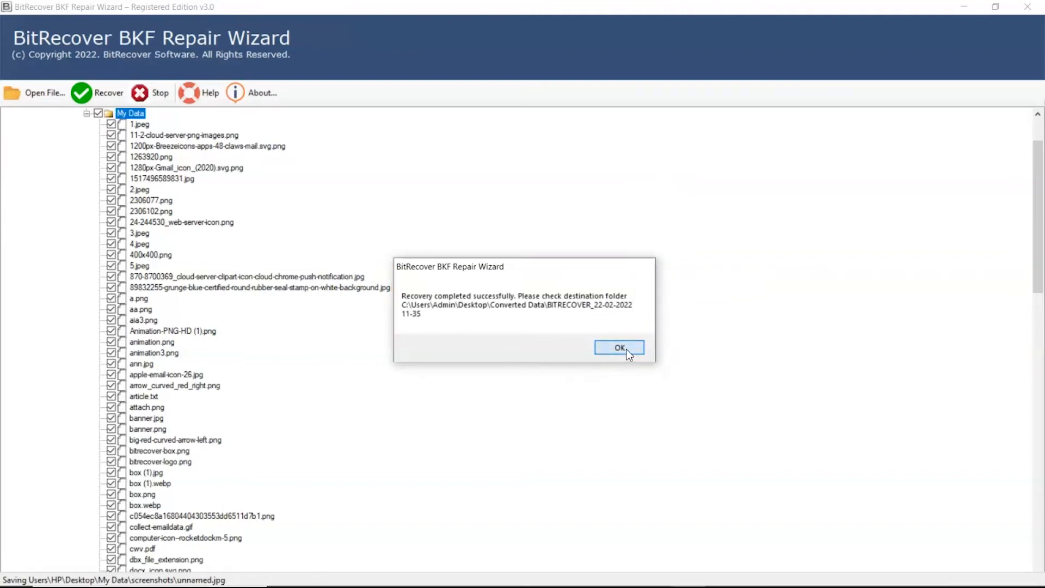
Acknowledge completion and browse into Users > HP toward the recovered My Data files.
left_click(618, 347)
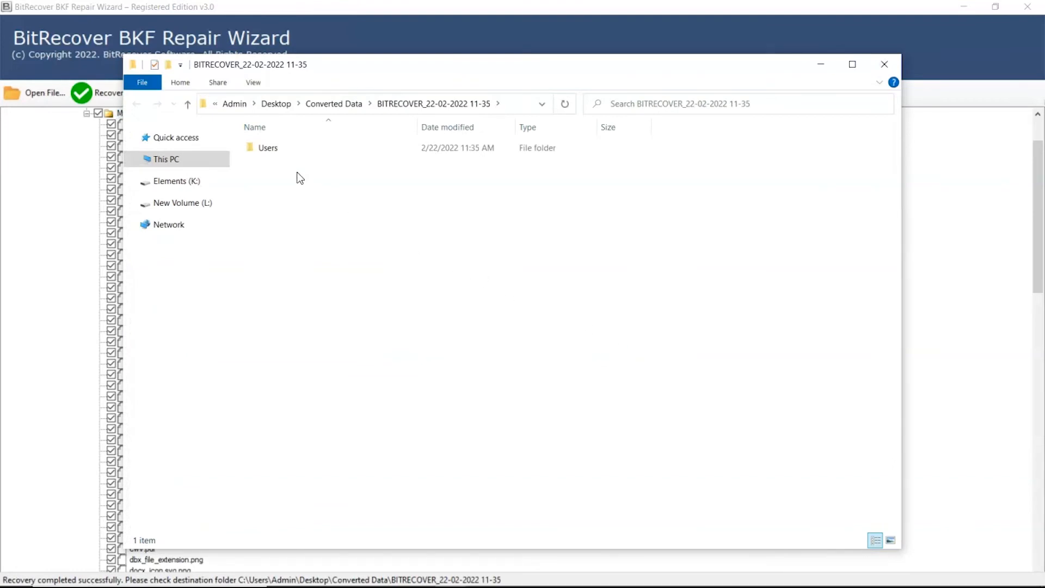
double_click(267, 147)
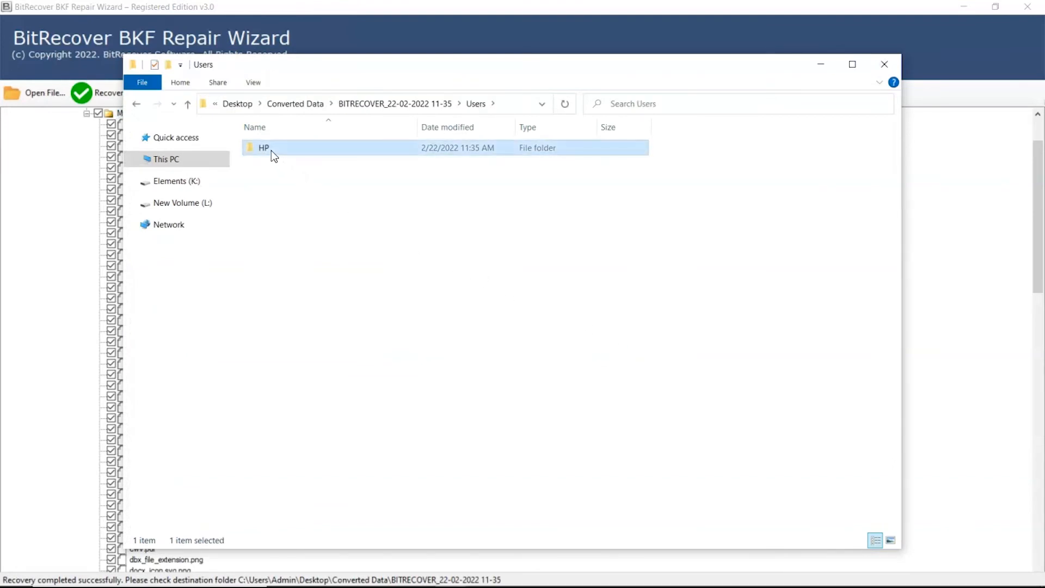
double_click(264, 147)
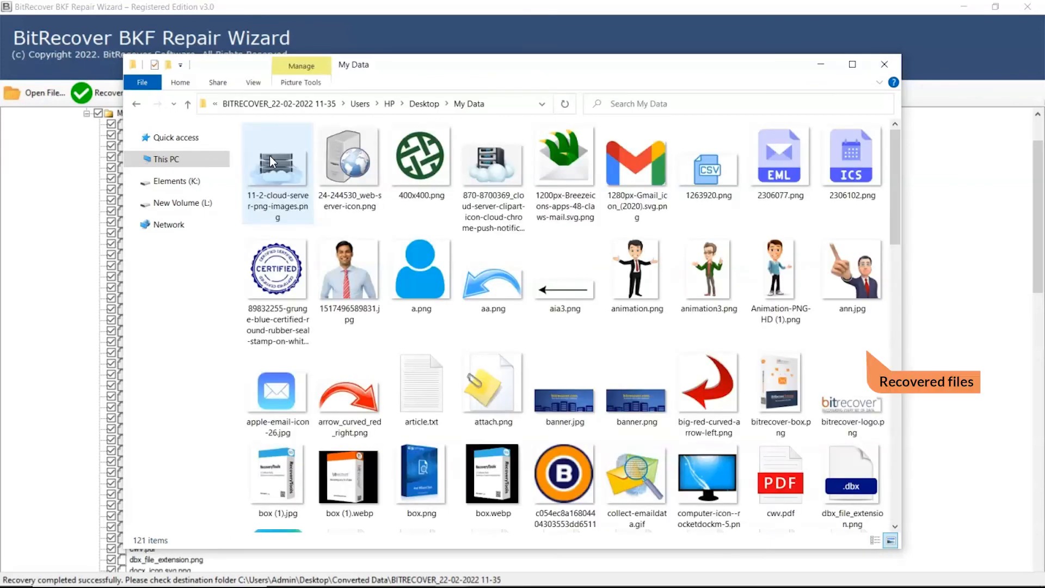